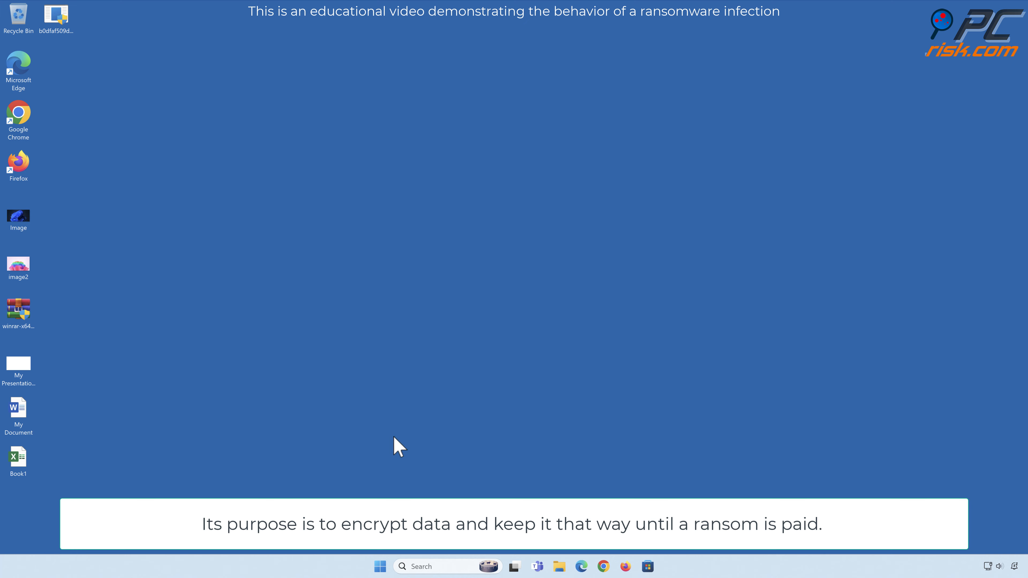
# - View the desktop Image picture in Photos and close the viewer
pyautogui.doubleClick(19, 216)
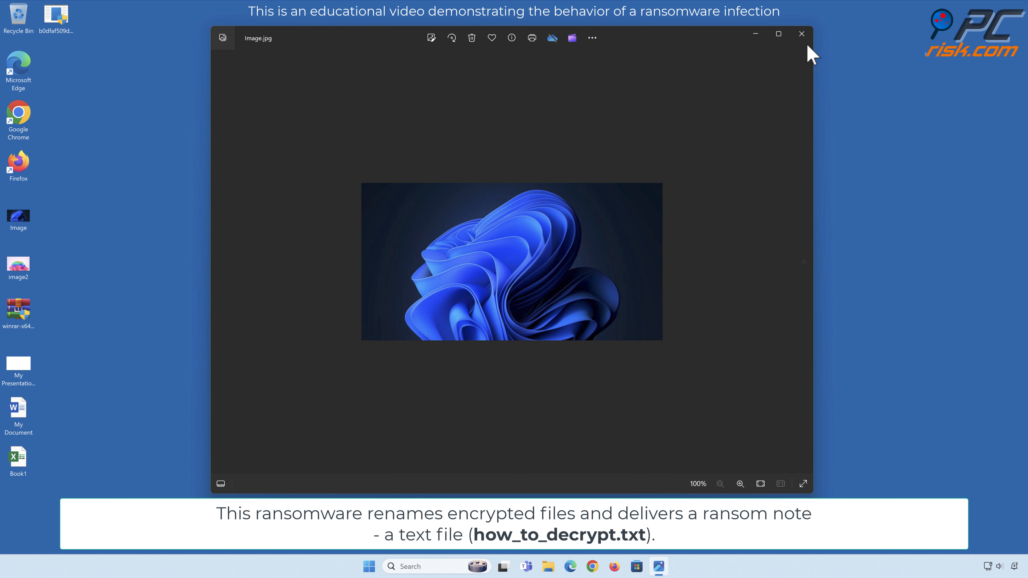
pyautogui.click(801, 34)
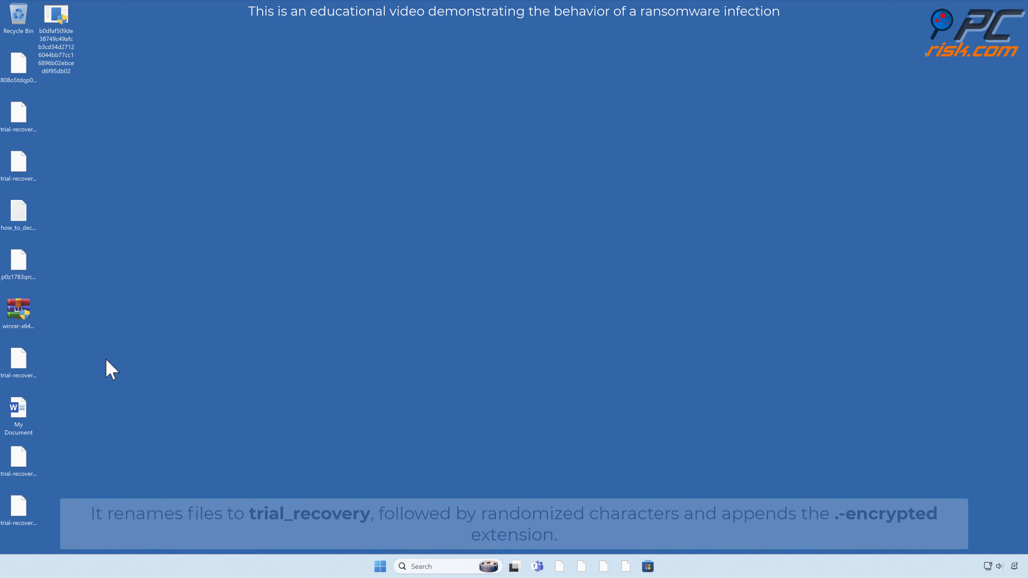
pyautogui.doubleClick(18, 361)
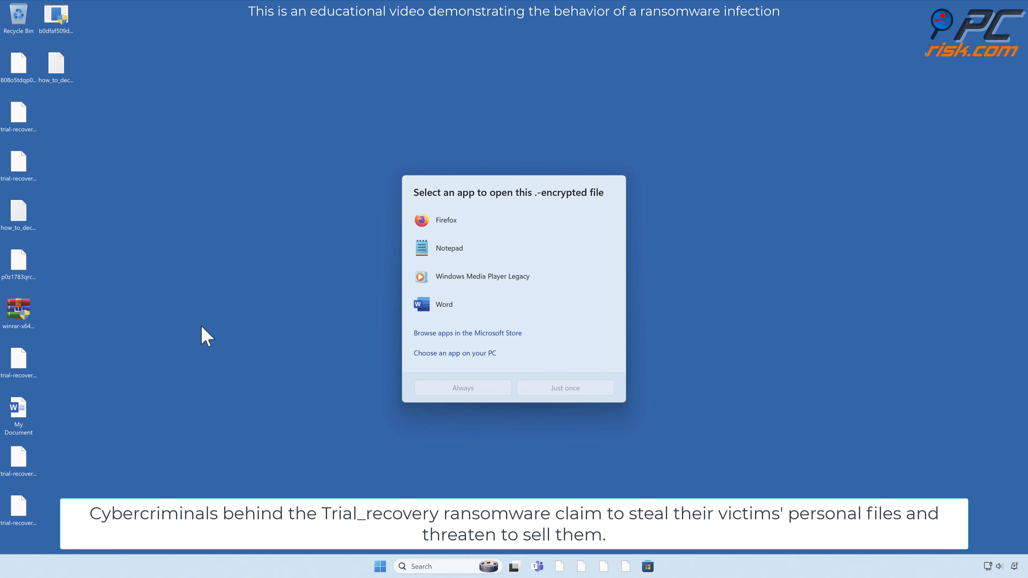
pyautogui.click(57, 67)
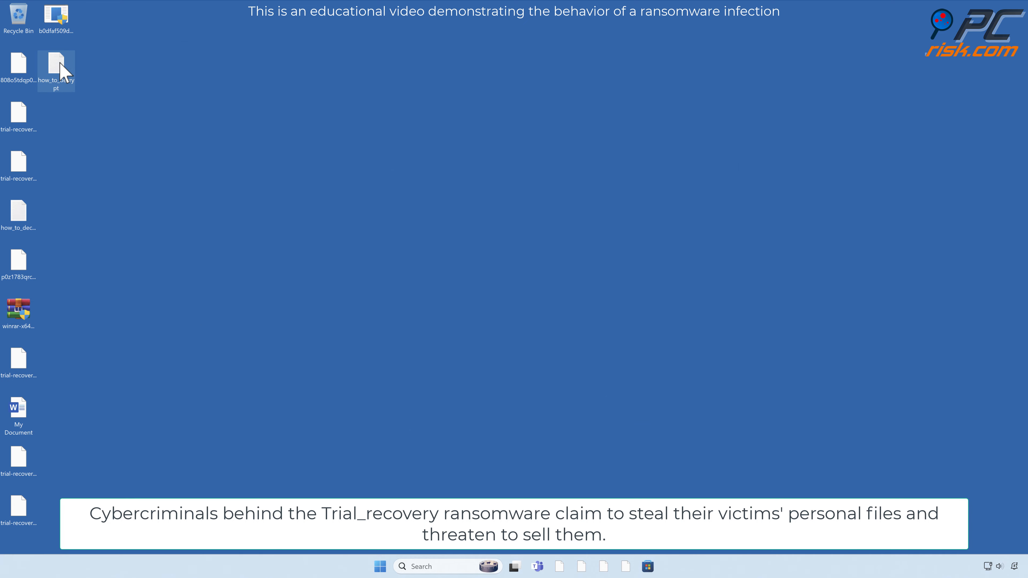
pyautogui.doubleClick(56, 67)
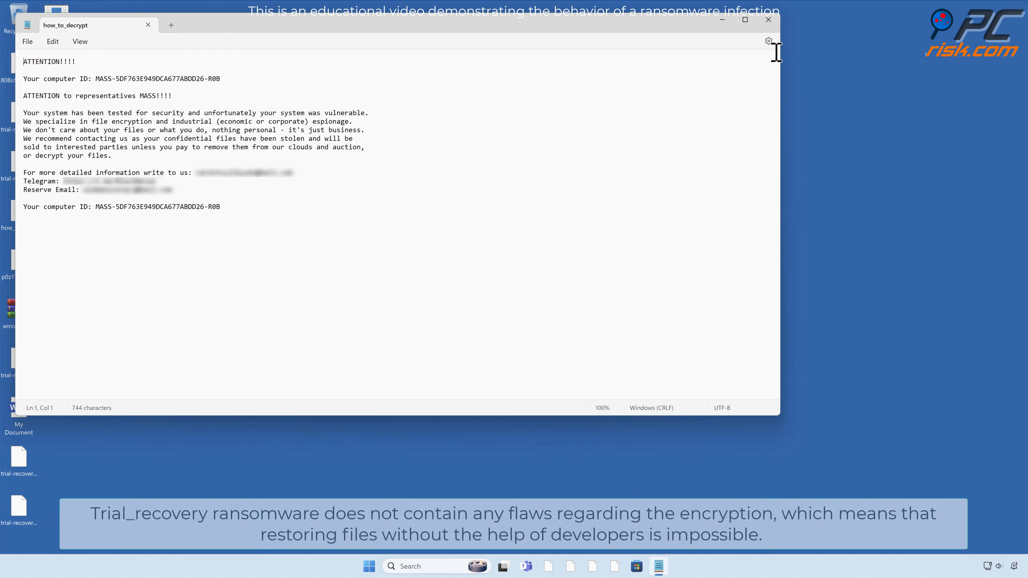
pyautogui.click(768, 19)
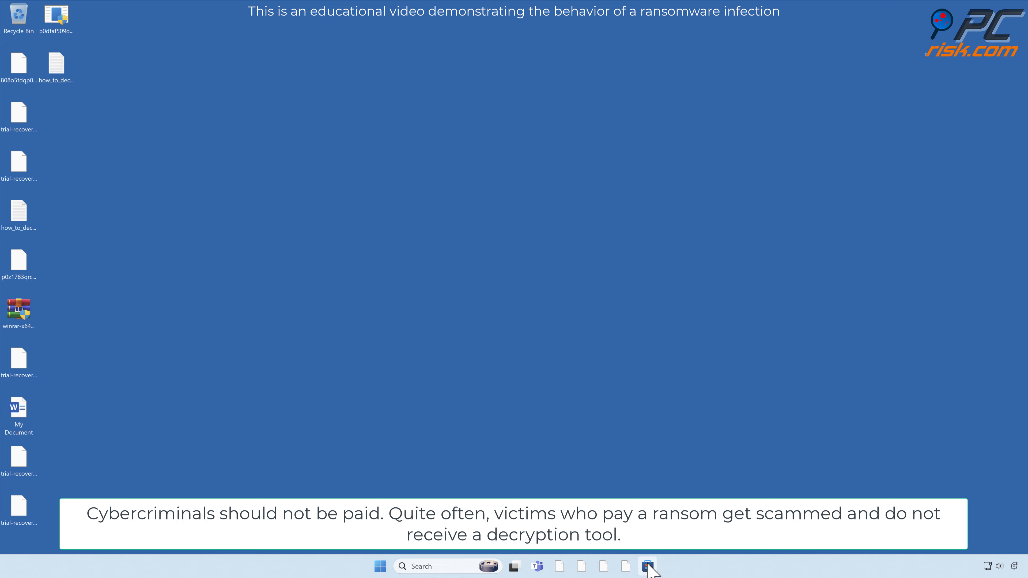
# - Search Microsoft Store for 'web b', get Mozilla Firefox and launch it
pyautogui.click(648, 566)
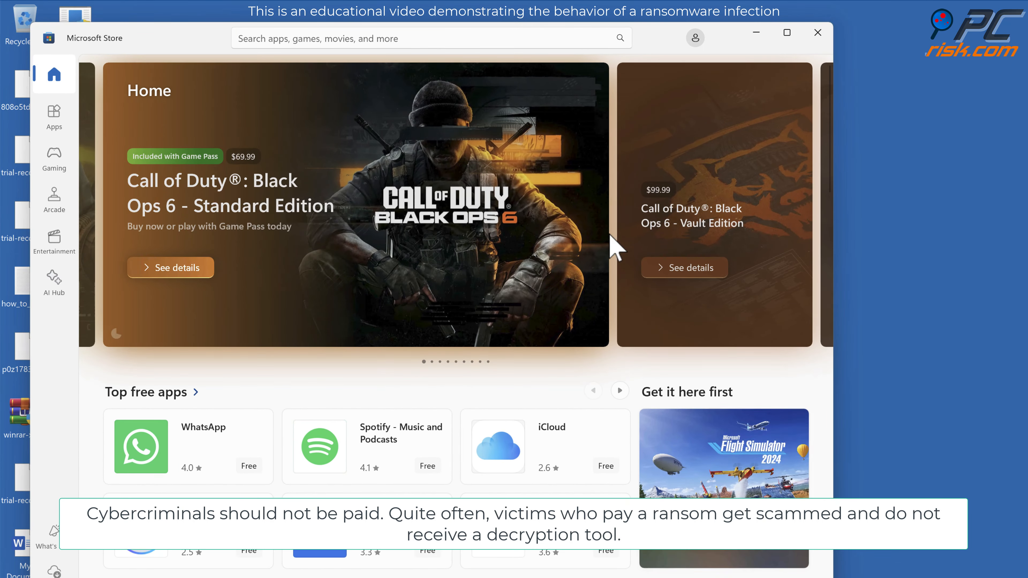
pyautogui.write('web browser')
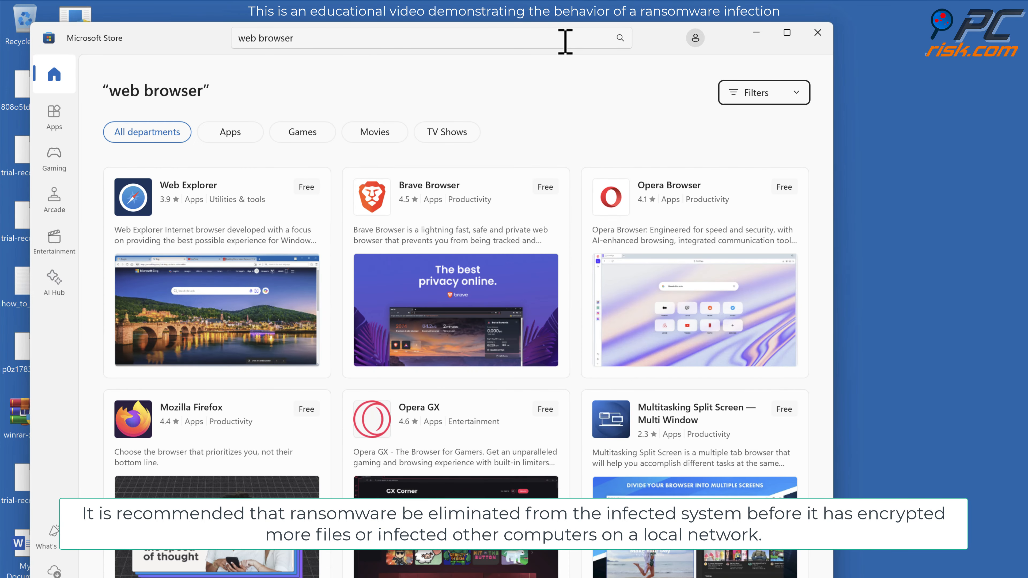
pyautogui.click(190, 407)
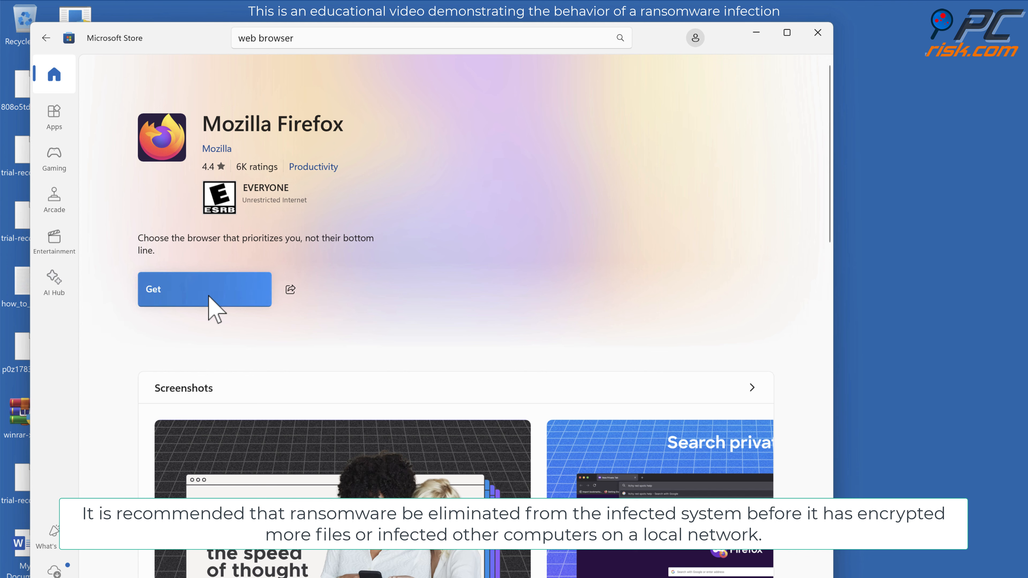
pyautogui.click(205, 290)
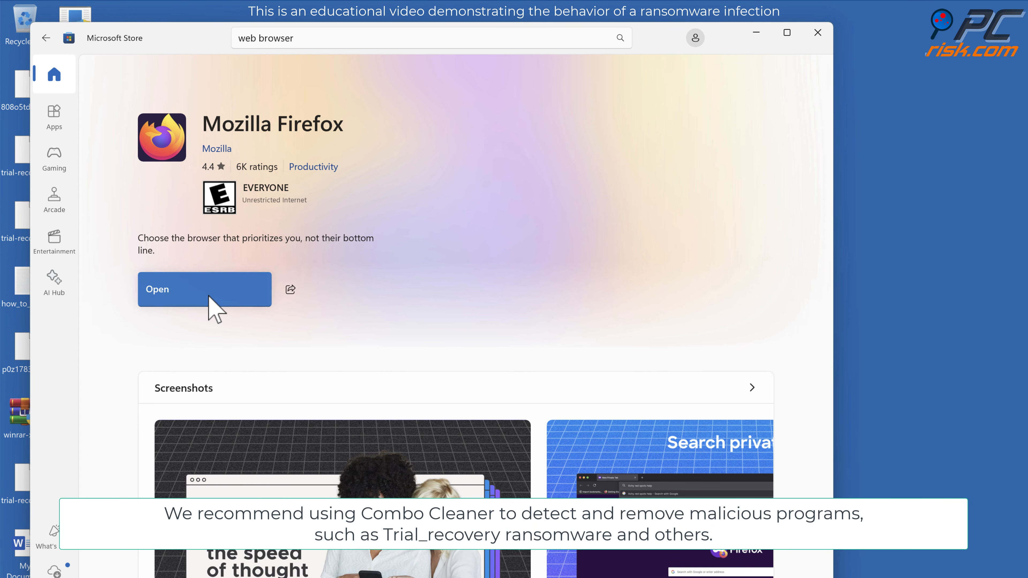
pyautogui.click(205, 289)
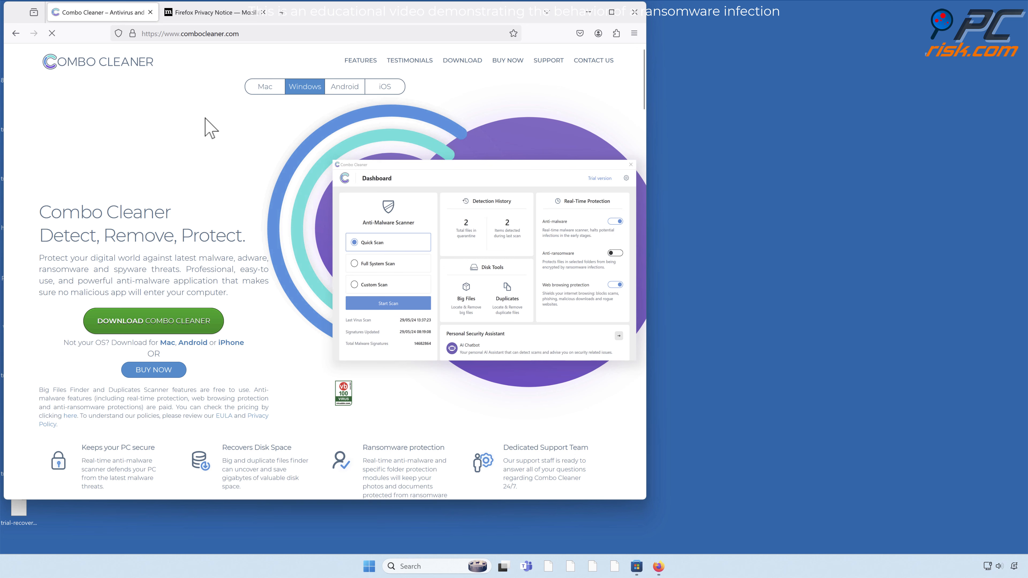
# - Download the Combo Cleaner installer from combocleaner.com
pyautogui.click(154, 320)
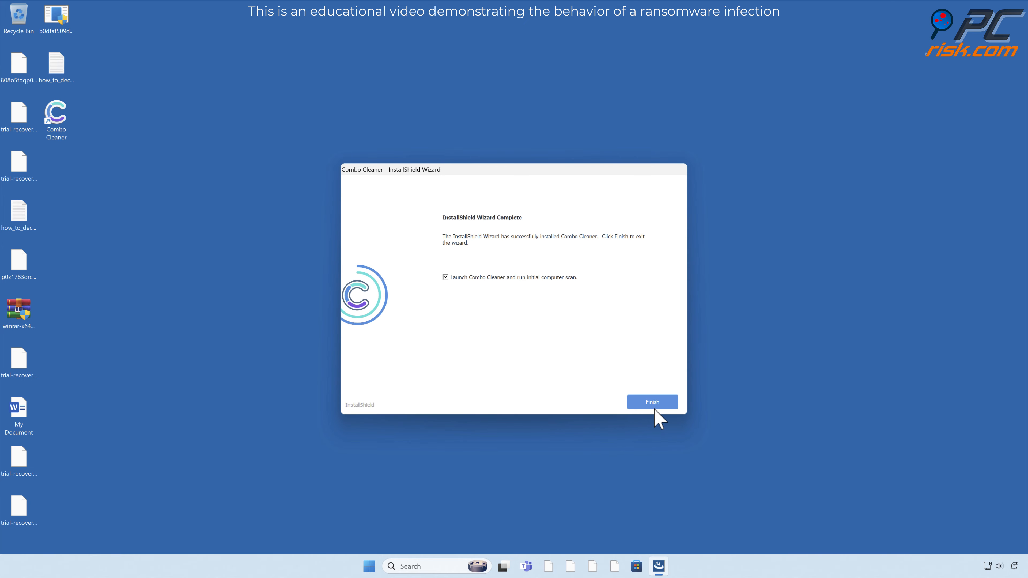
# - Finish InstallShield setup so Combo Cleaner launches and runs its initial scan
pyautogui.click(652, 401)
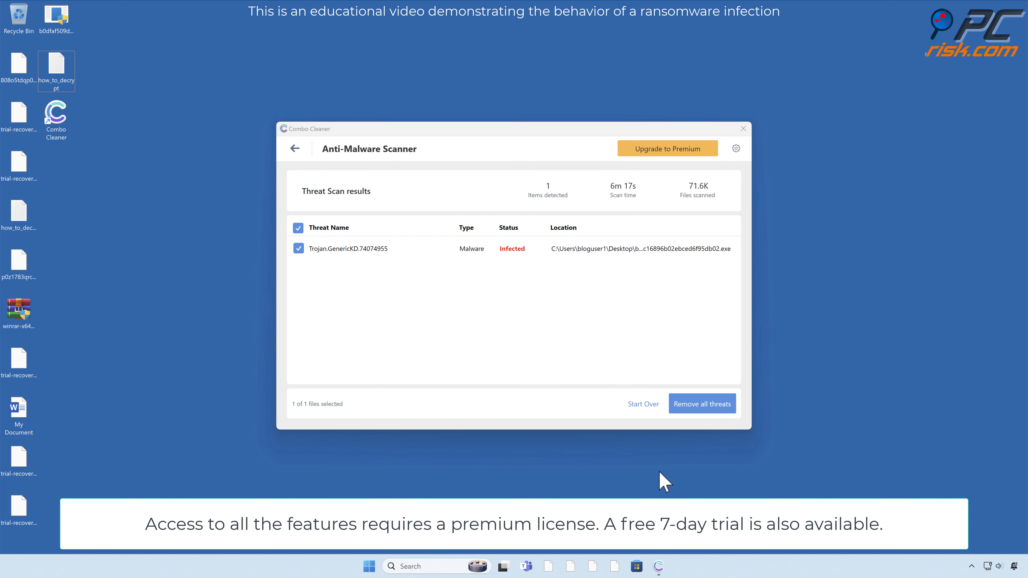
# - Activate the Combo Cleaner license with an activation key when removal is attempted
pyautogui.click(666, 148)
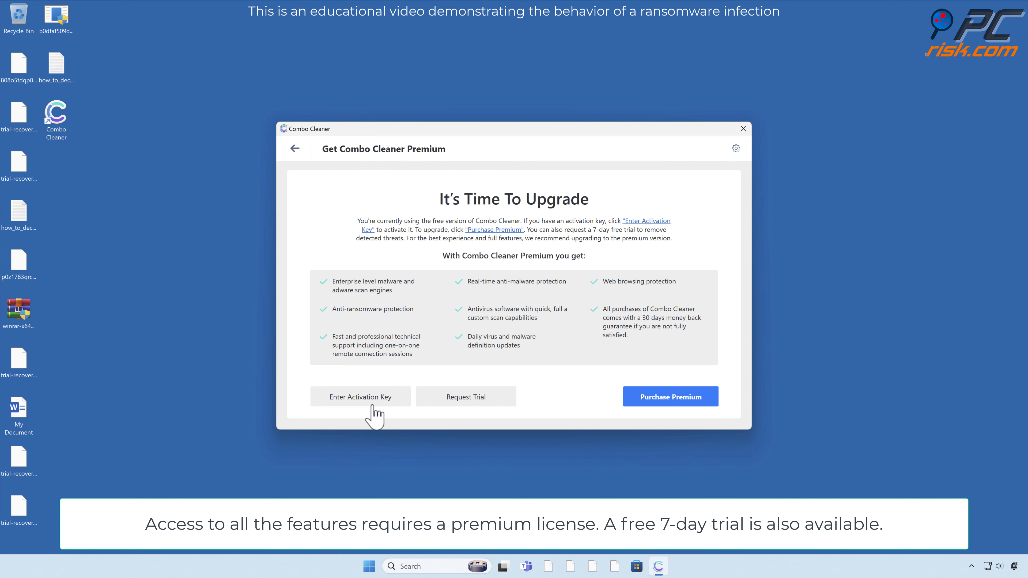
pyautogui.click(360, 397)
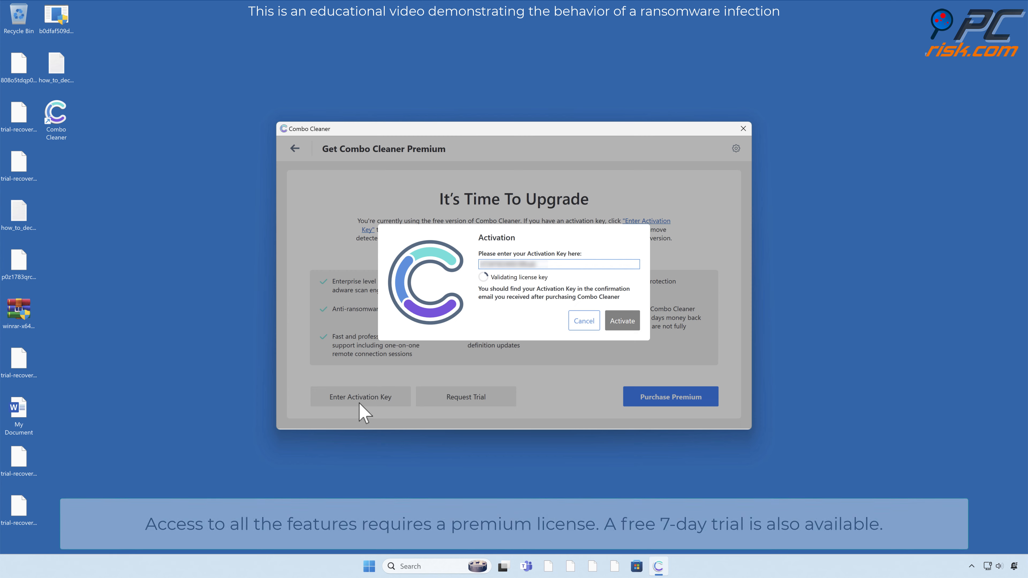
pyautogui.click(622, 320)
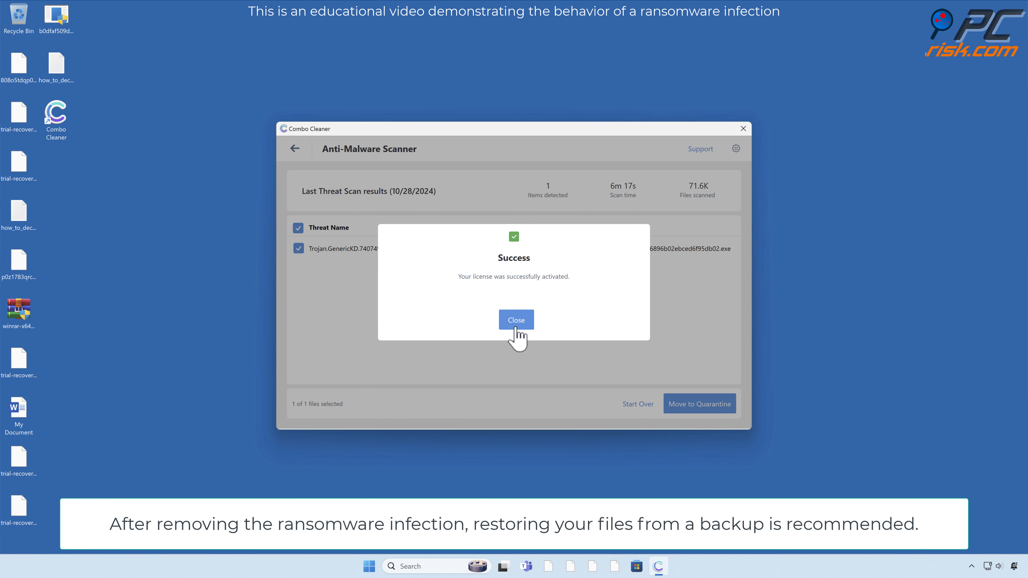
pyautogui.click(515, 320)
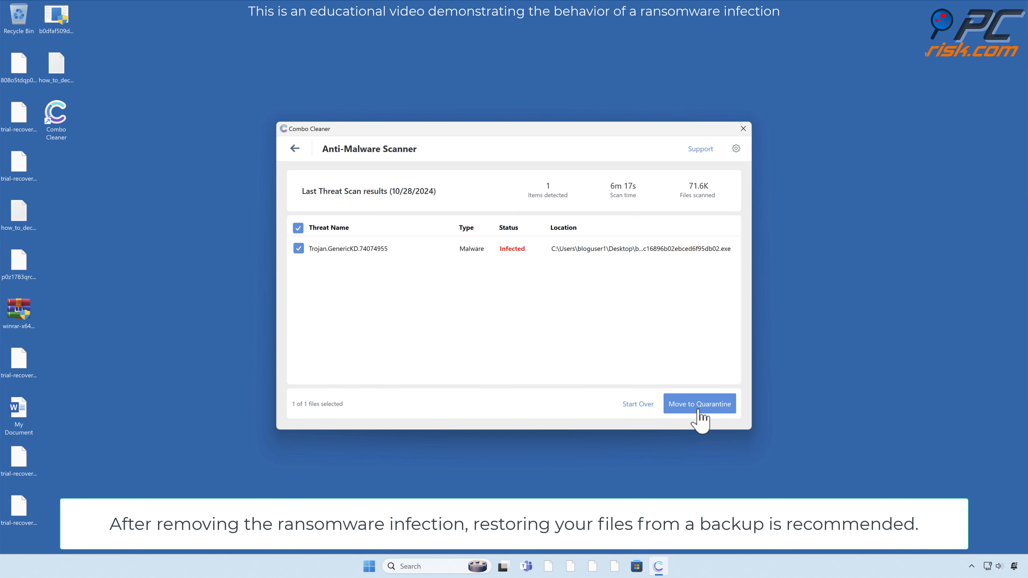
# - Move the Trojan.GenericKD file to quarantine and dismiss the Malware Scan Summary
pyautogui.click(699, 403)
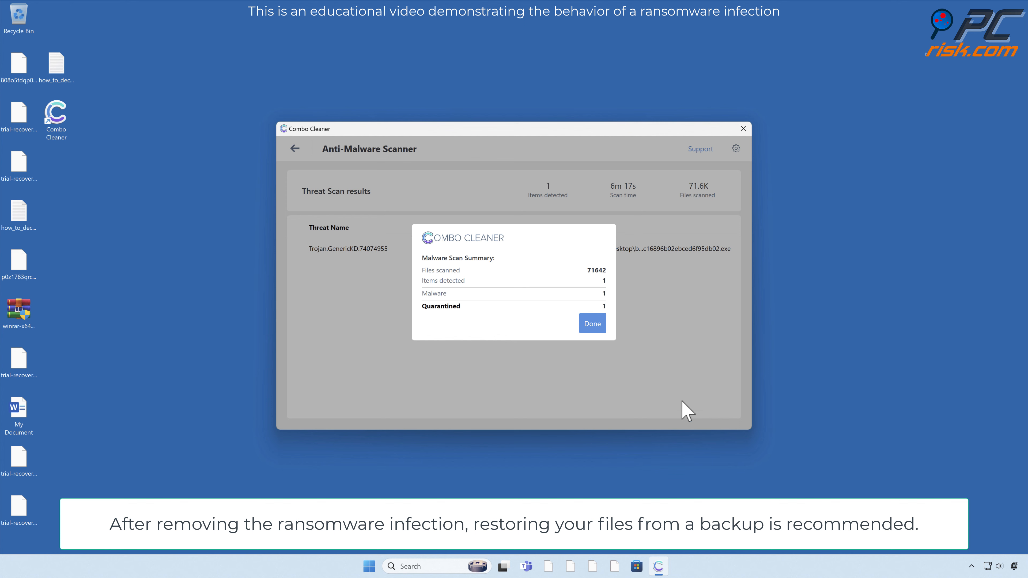
pyautogui.click(591, 323)
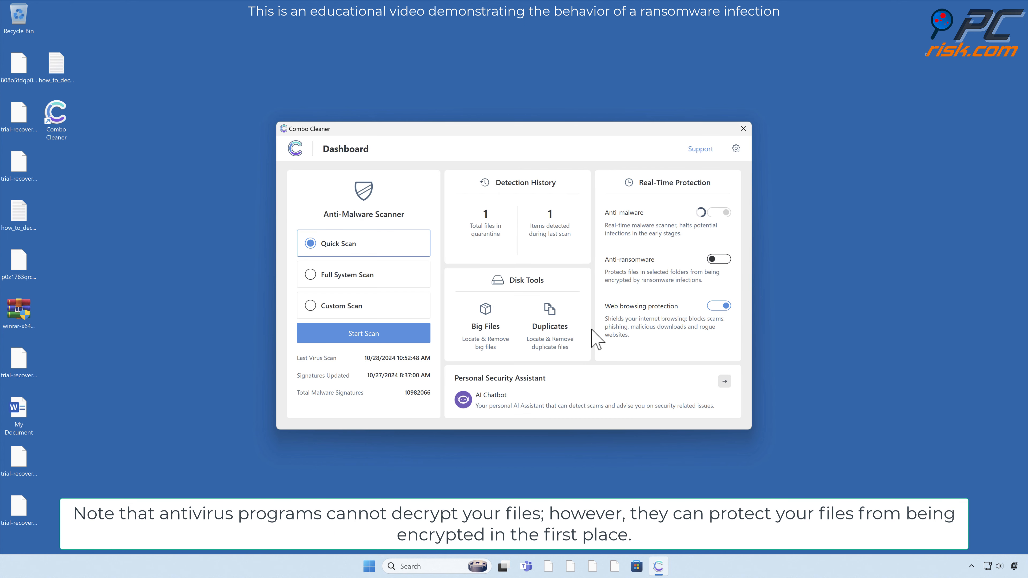
pyautogui.click(718, 212)
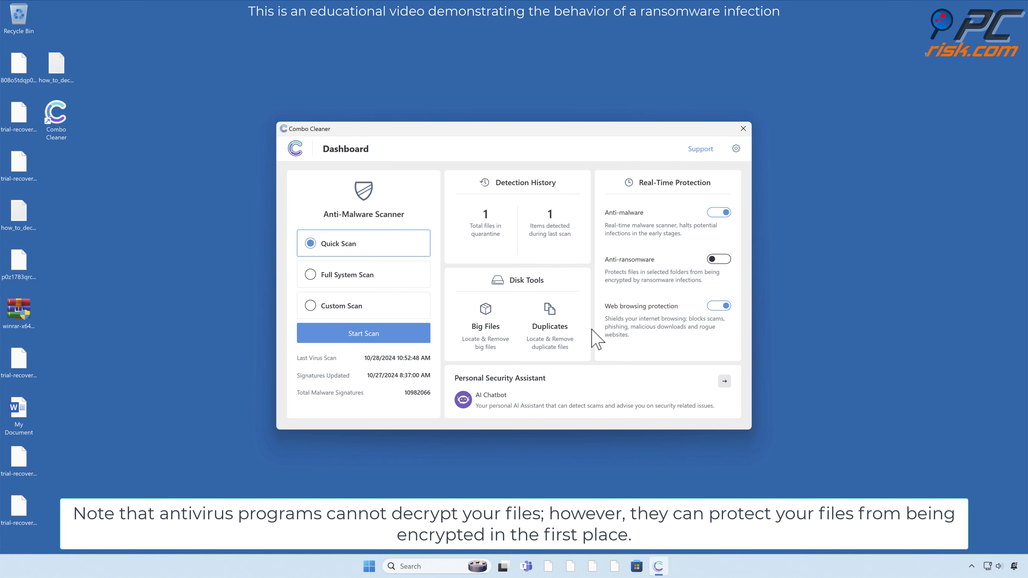
pyautogui.moveTo(714, 280)
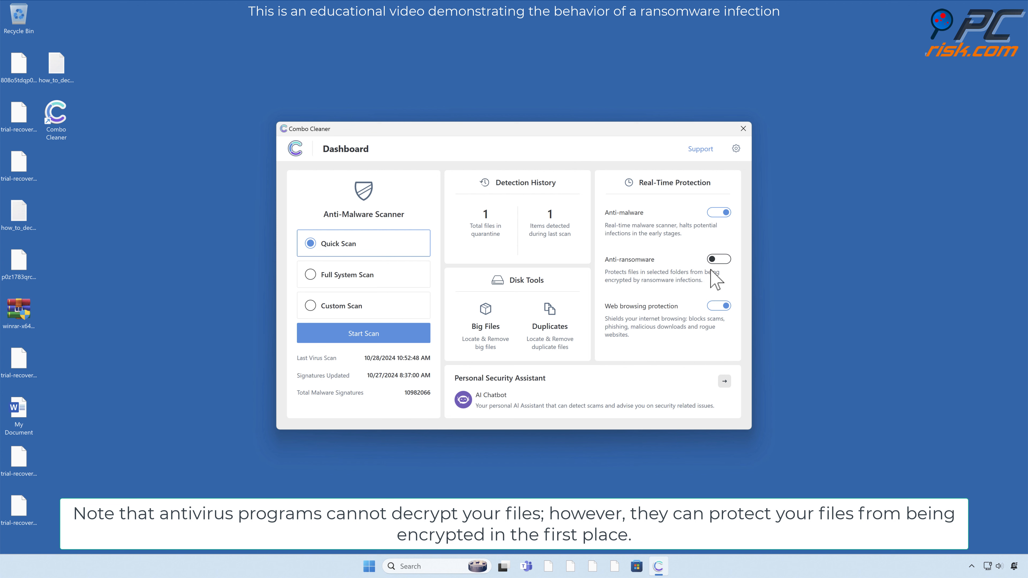
# - Enable anti-ransomware and add Documents as a protected folder
pyautogui.click(718, 258)
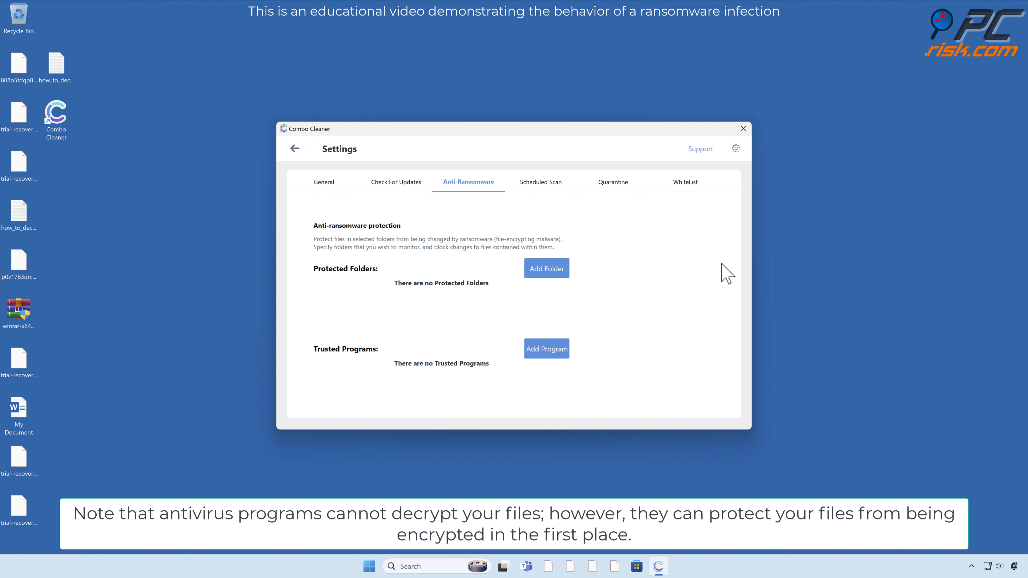
pyautogui.moveTo(548, 289)
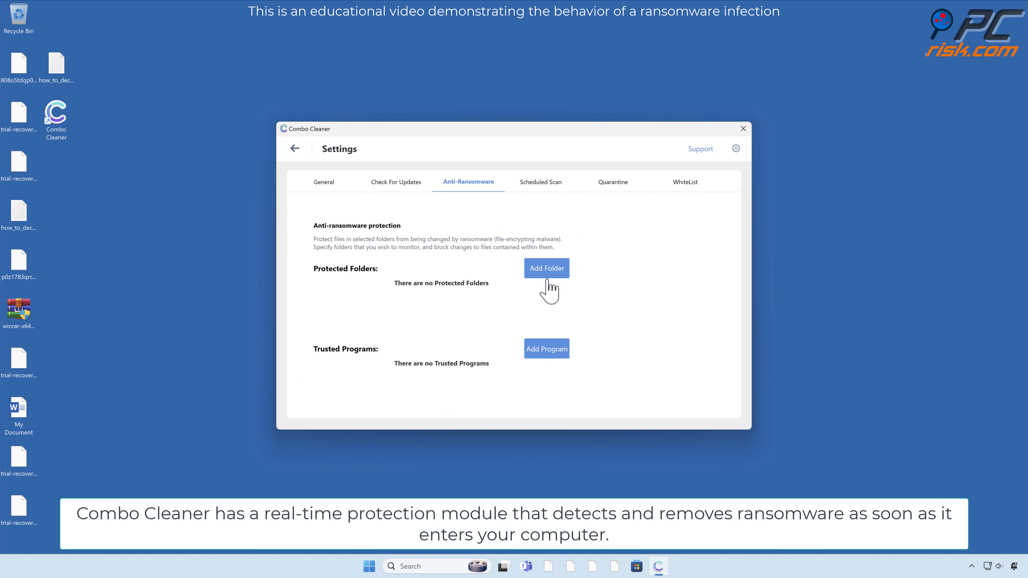
pyautogui.click(546, 268)
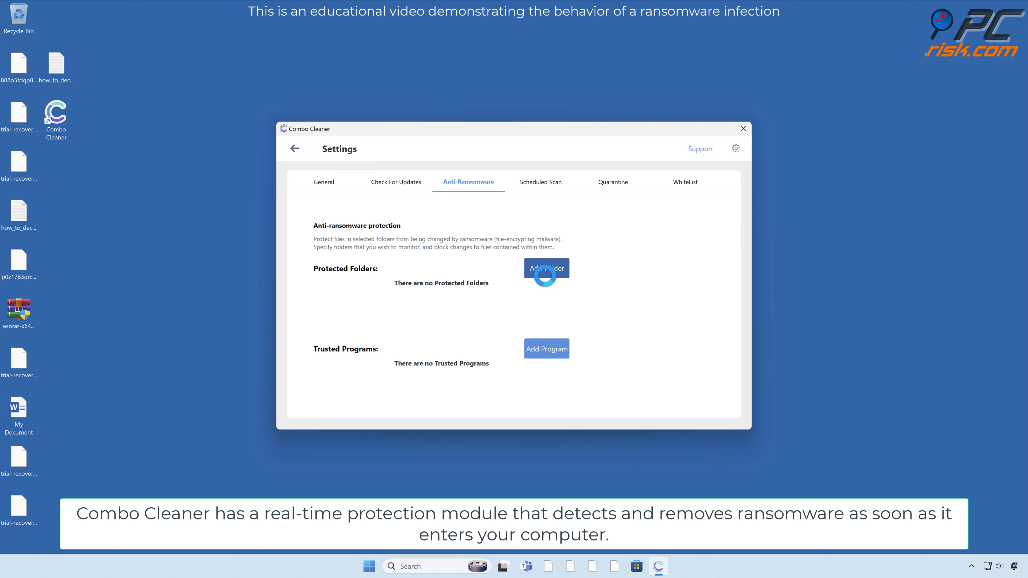
pyautogui.click(547, 268)
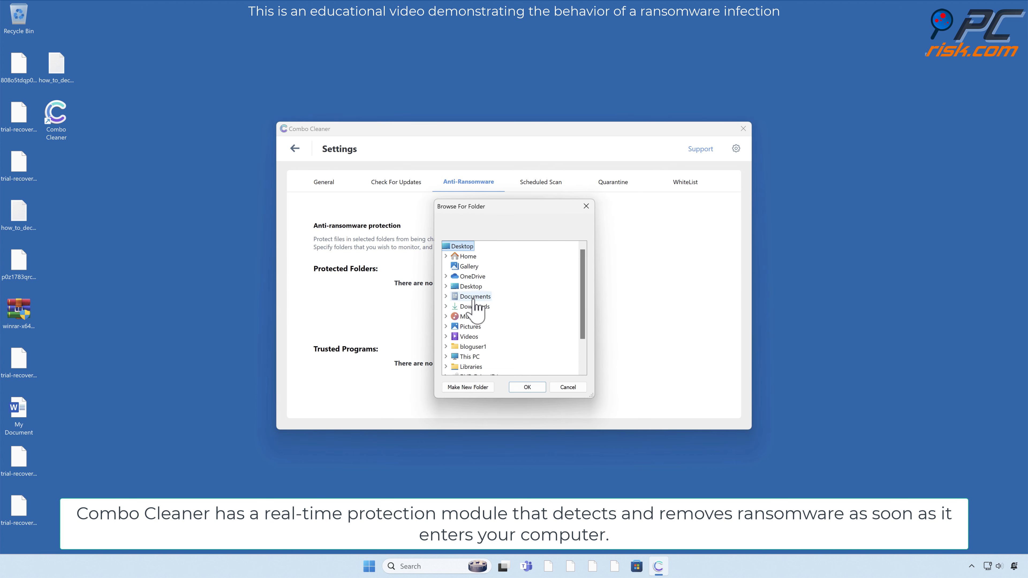
pyautogui.click(447, 297)
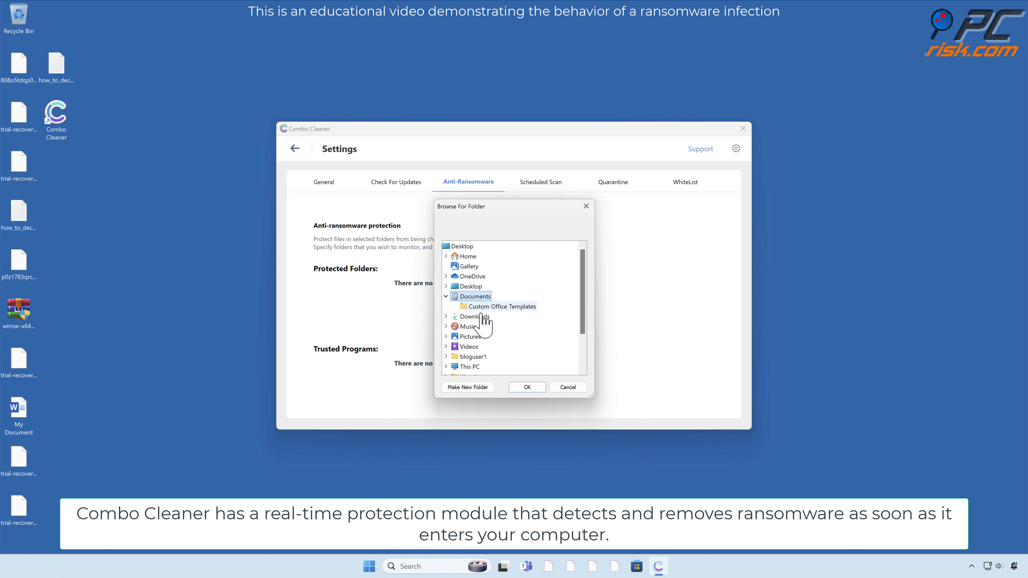
pyautogui.click(526, 385)
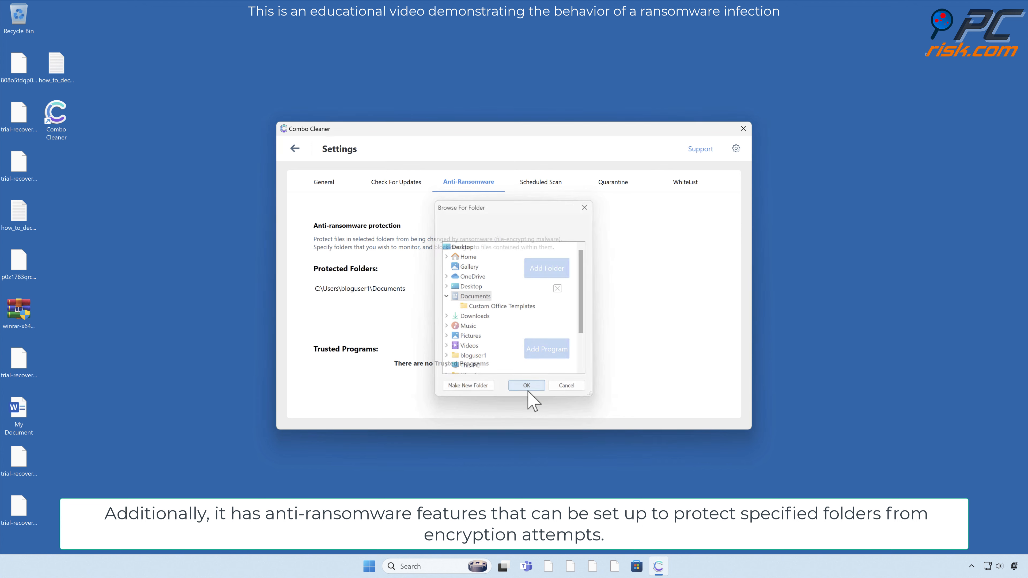
pyautogui.click(526, 385)
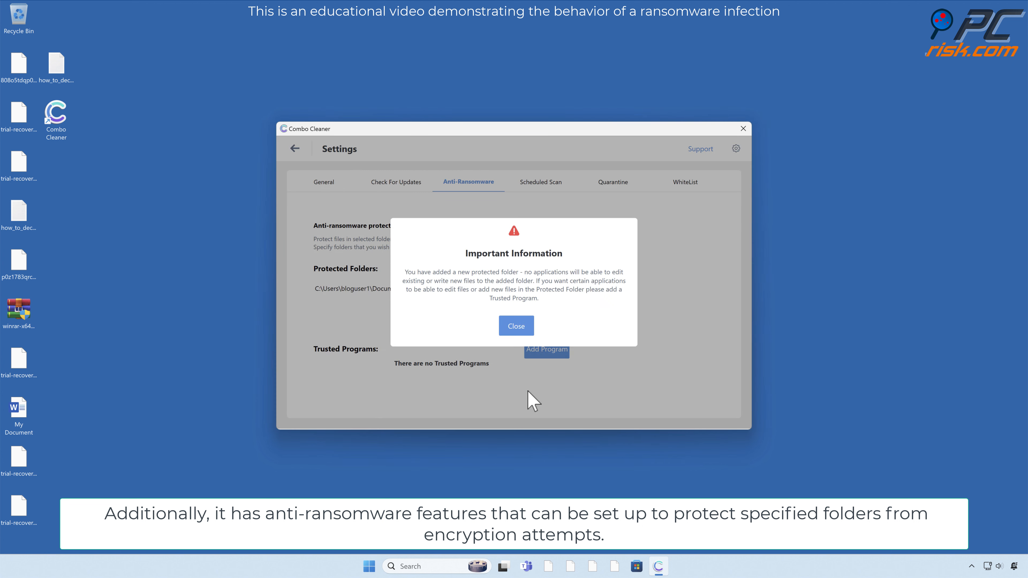
pyautogui.click(516, 326)
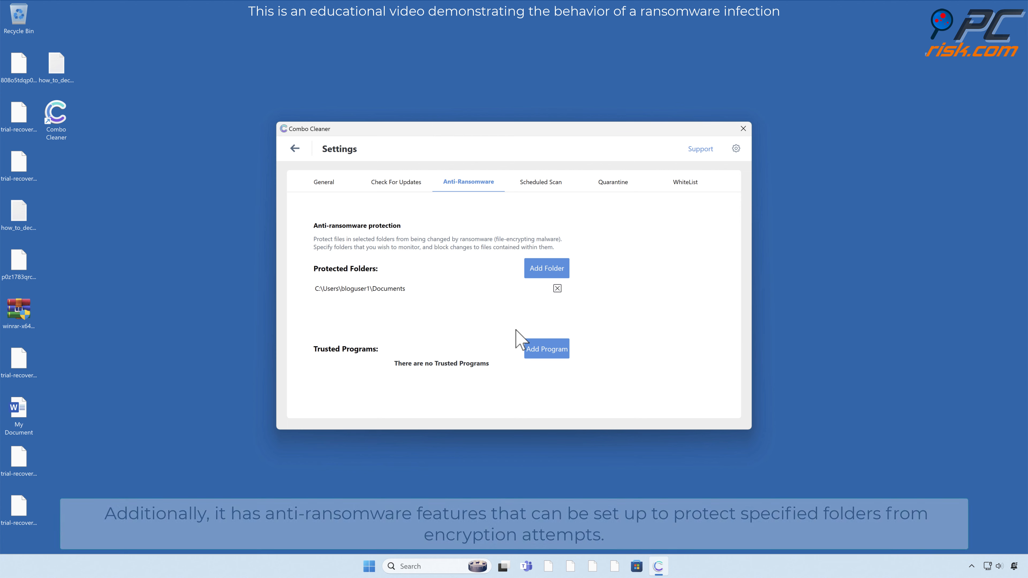
# - Return to the Dashboard and close Combo Cleaner to the system tray
pyautogui.click(295, 148)
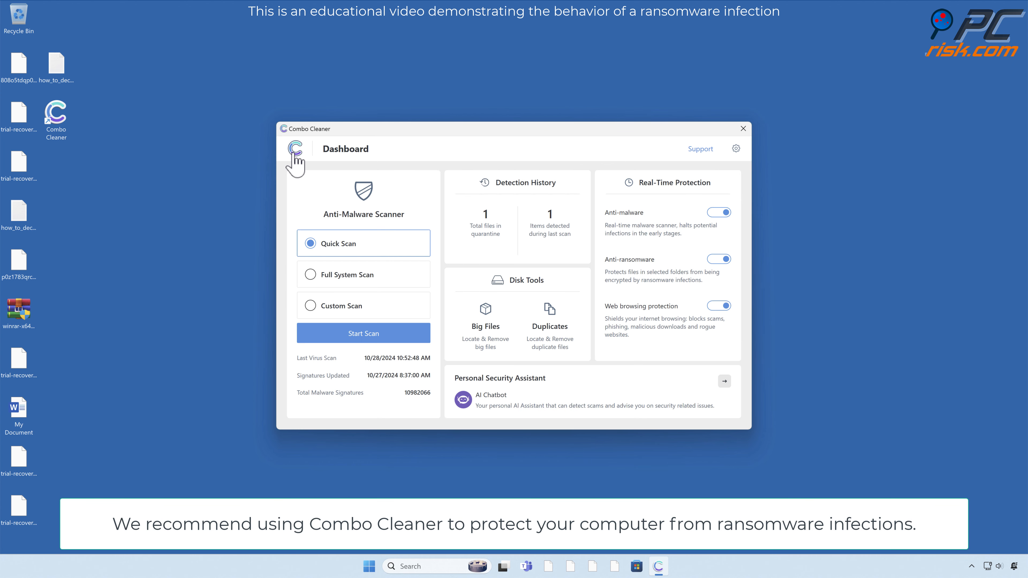
pyautogui.moveTo(686, 167)
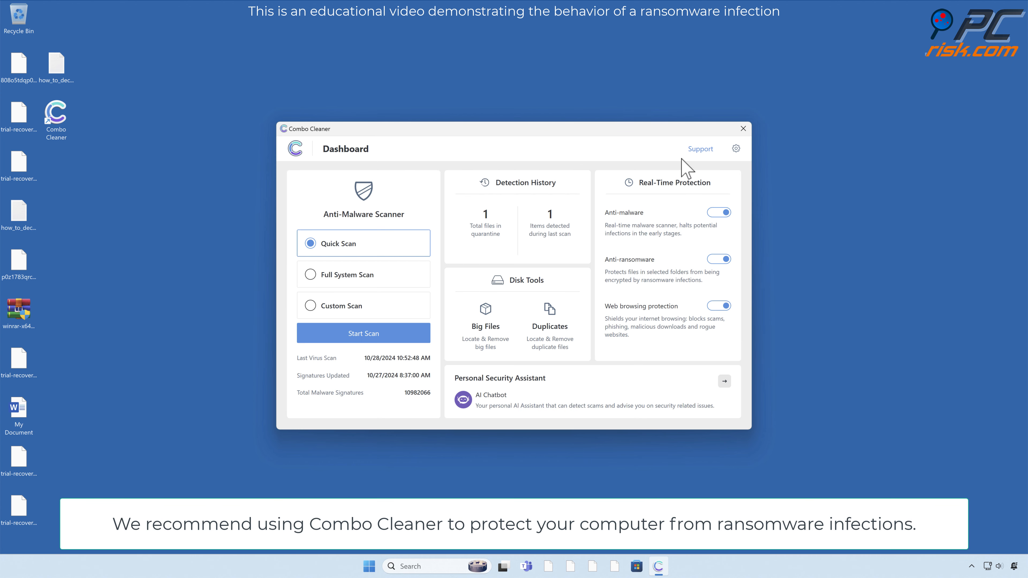
pyautogui.click(743, 129)
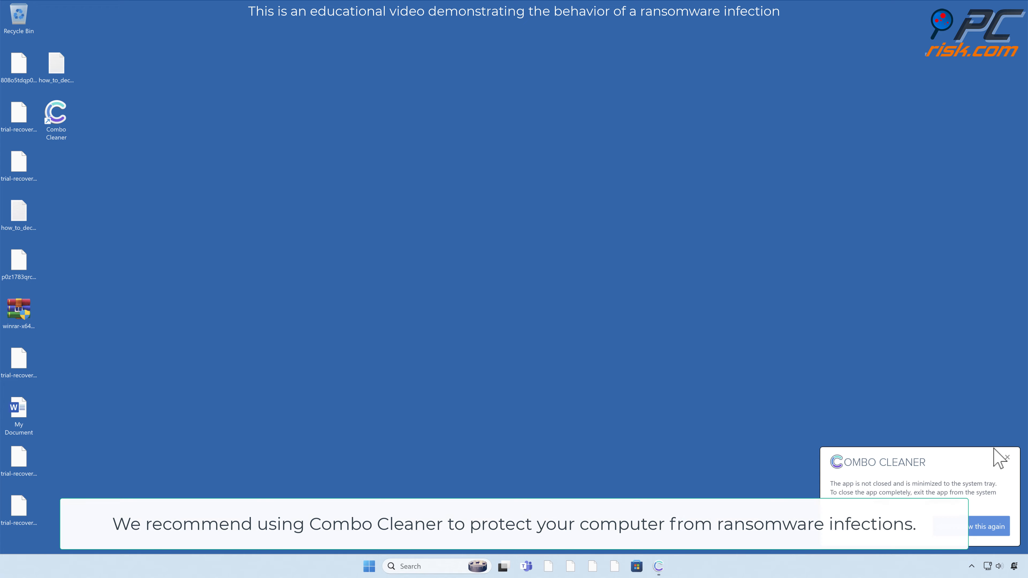